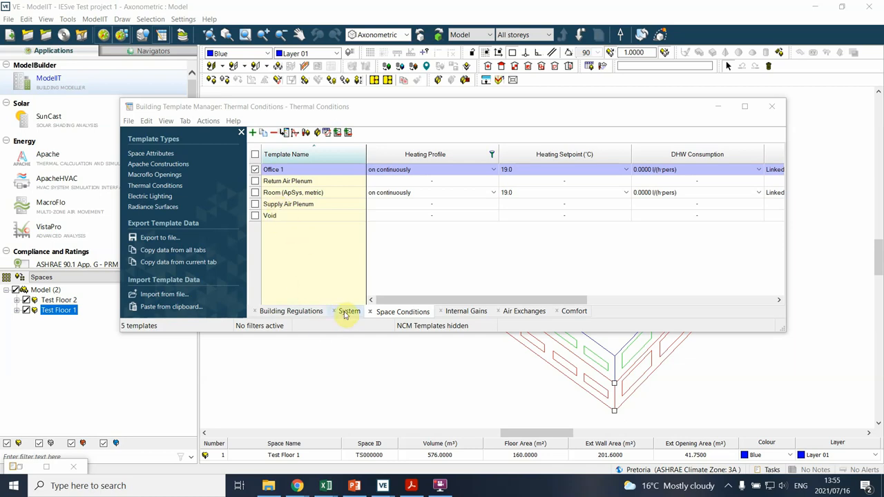
# - Bring up the templates' System tab and scroll across to Office 1's HVAC settings
pyautogui.click(348, 311)
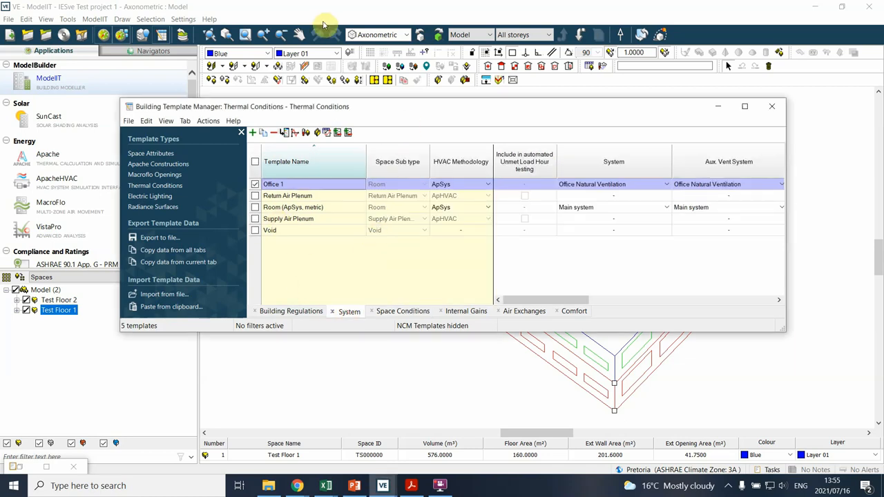
pyautogui.moveTo(306, 133)
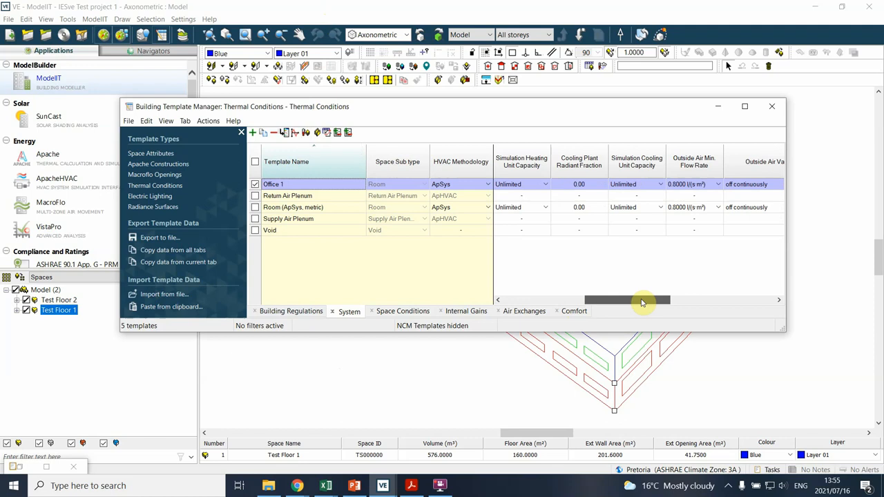
pyautogui.moveTo(641, 300); pyautogui.dragTo(630, 297)
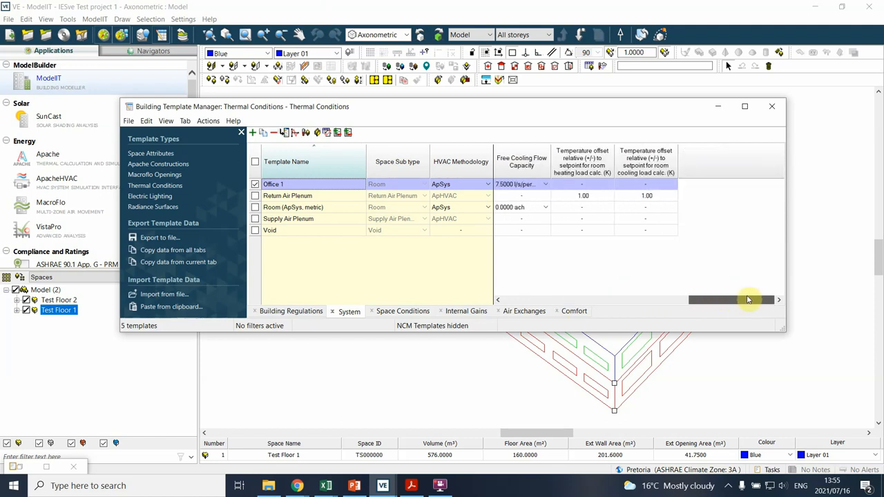
pyautogui.moveTo(748, 299); pyautogui.dragTo(679, 298)
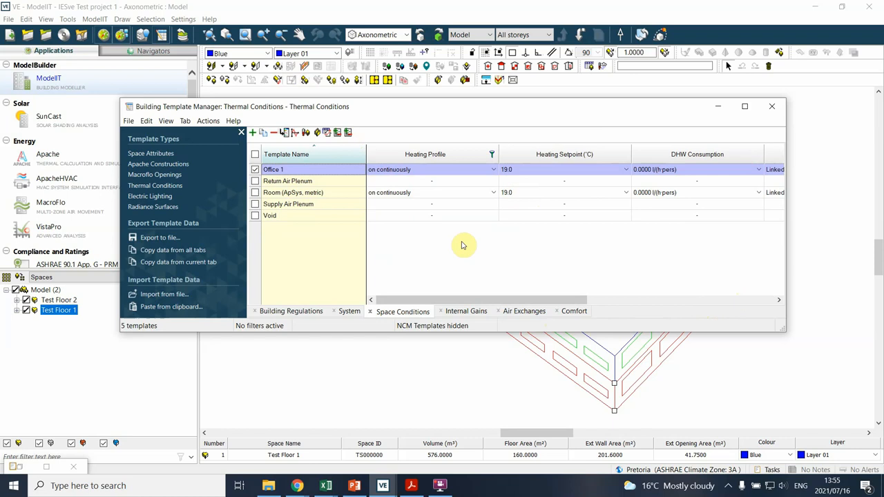
pyautogui.moveTo(441, 300)
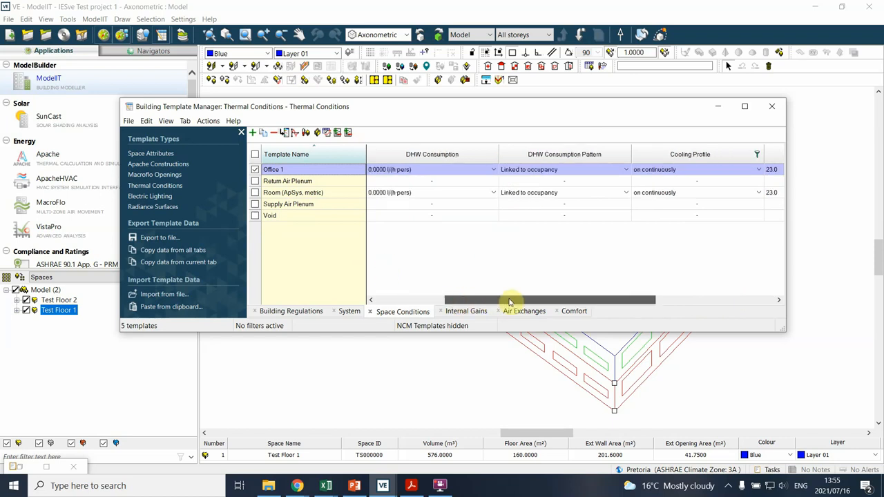
pyautogui.moveTo(511, 298); pyautogui.dragTo(663, 299)
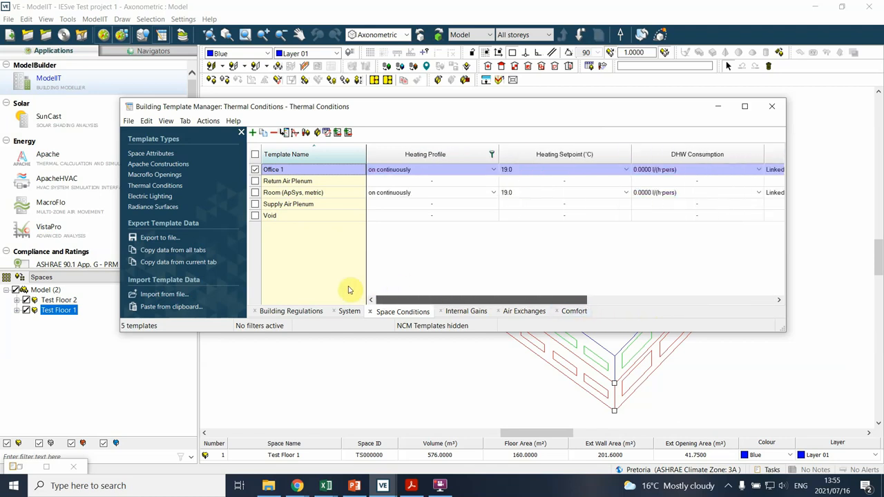
pyautogui.moveTo(442, 176)
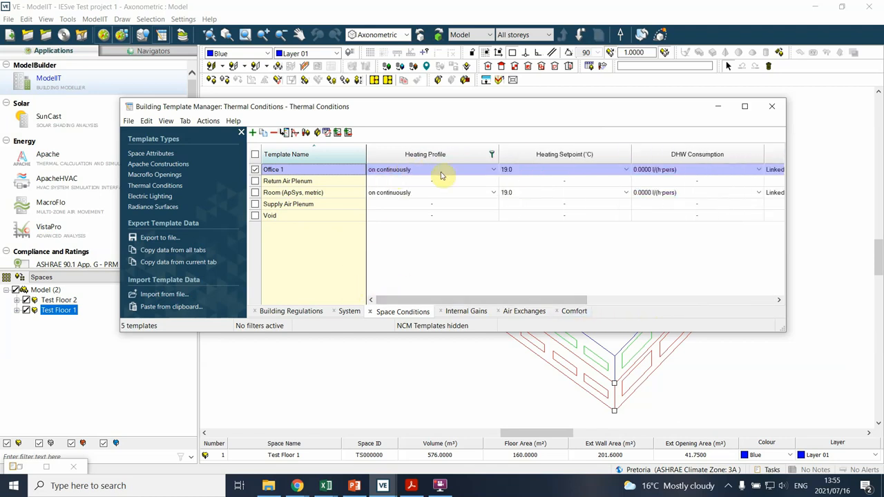
pyautogui.moveTo(486, 175)
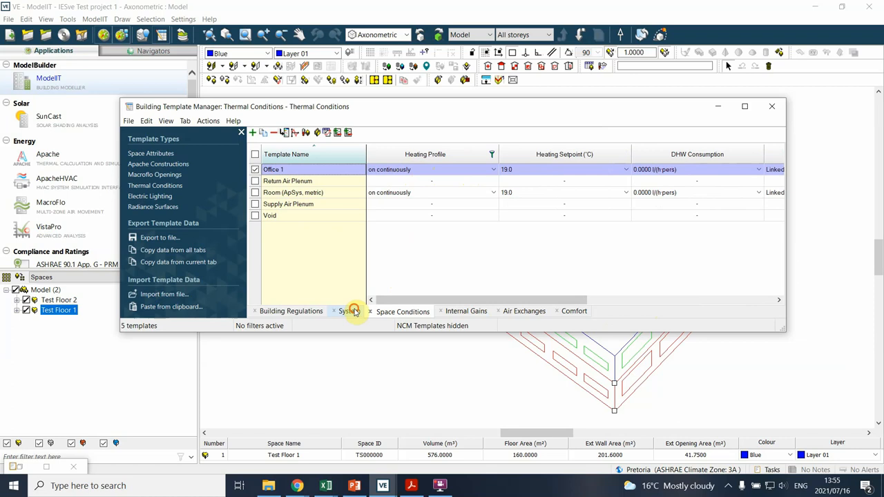
pyautogui.click(348, 311)
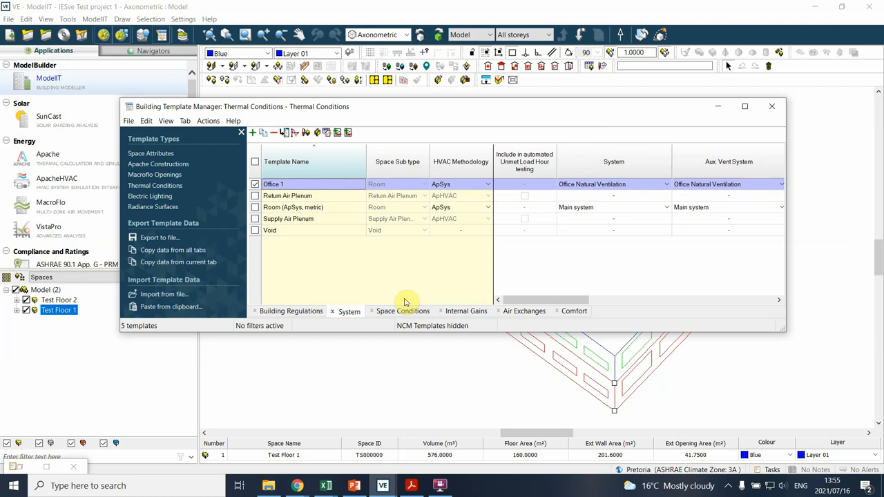
pyautogui.moveTo(406, 301)
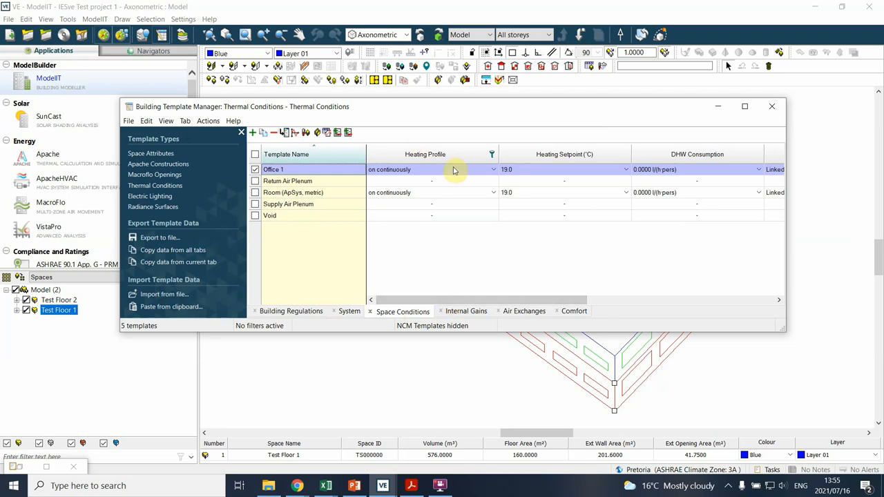
pyautogui.moveTo(453, 170)
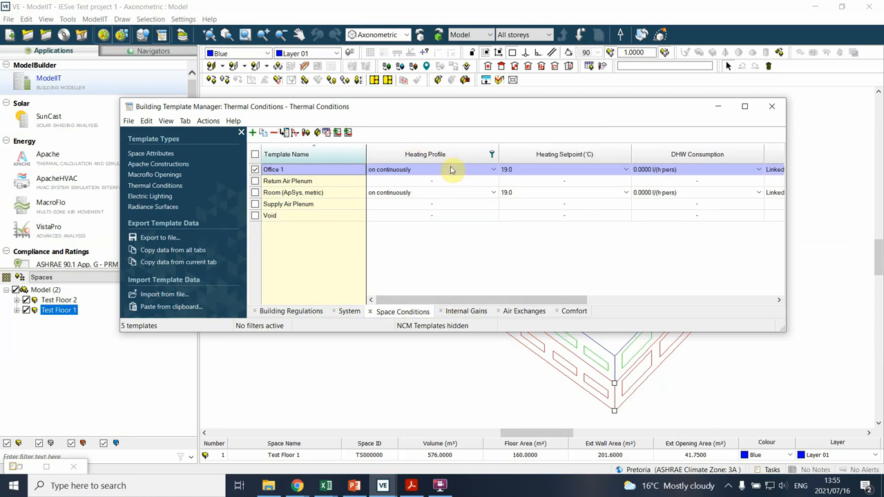
pyautogui.moveTo(448, 186)
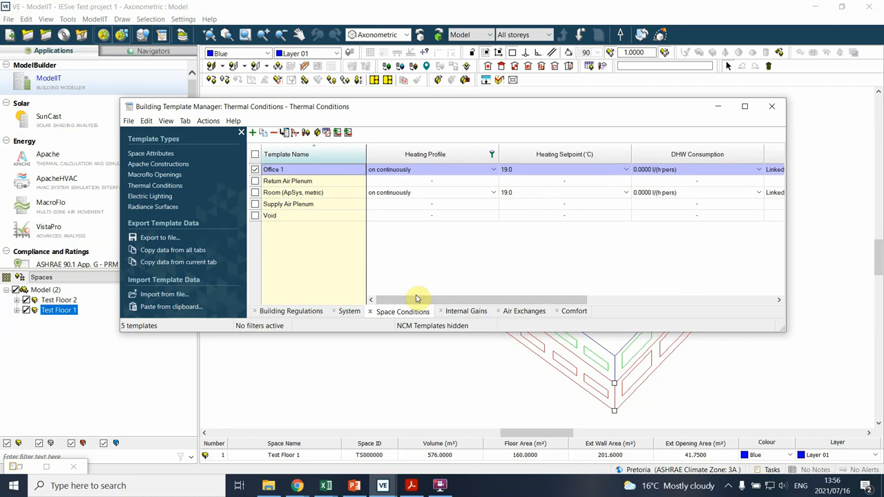
pyautogui.moveTo(385, 327)
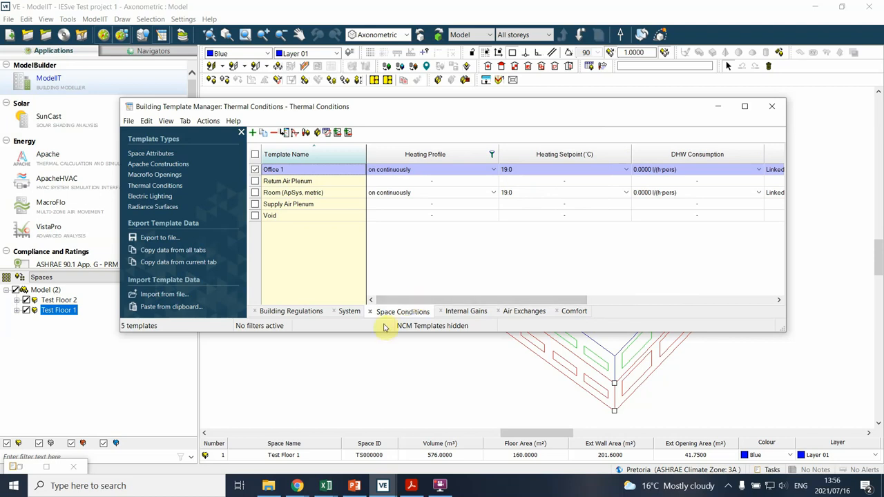
pyautogui.click(349, 311)
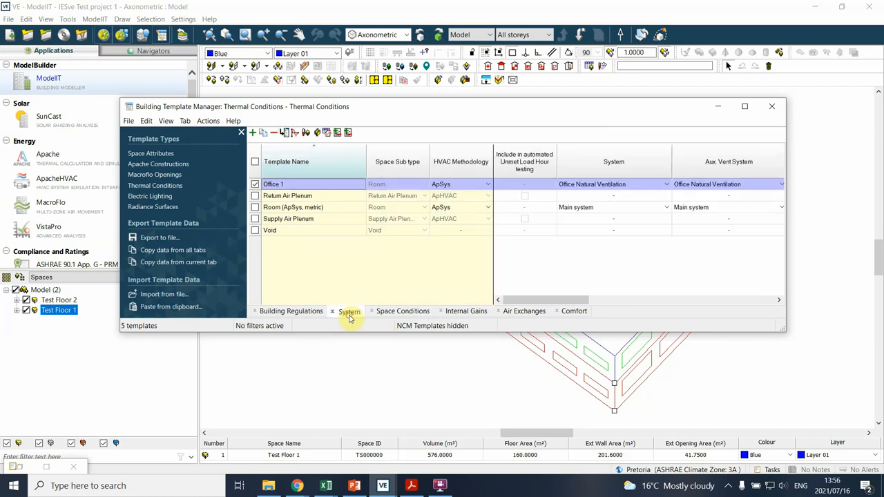
# - Set Office 1's System and DHW System both to Office airconditioned
pyautogui.click(666, 184)
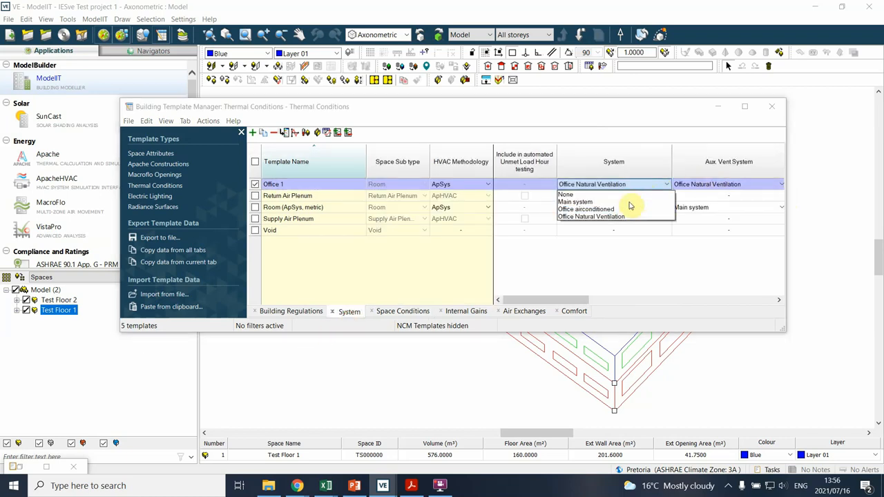
pyautogui.click(575, 207)
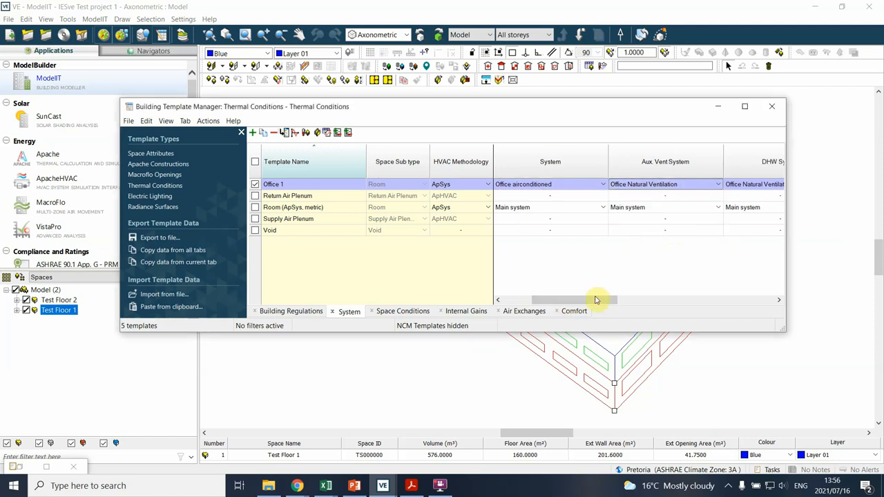
pyautogui.moveTo(597, 300); pyautogui.dragTo(624, 300)
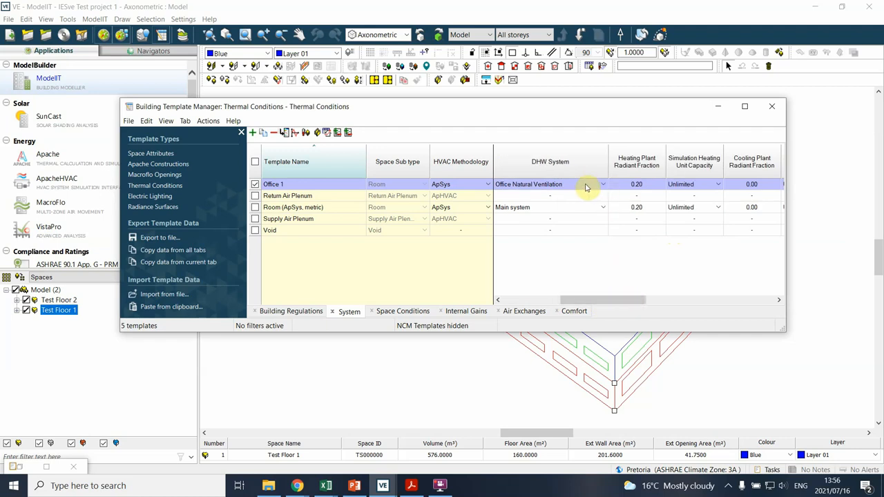
pyautogui.click(603, 184)
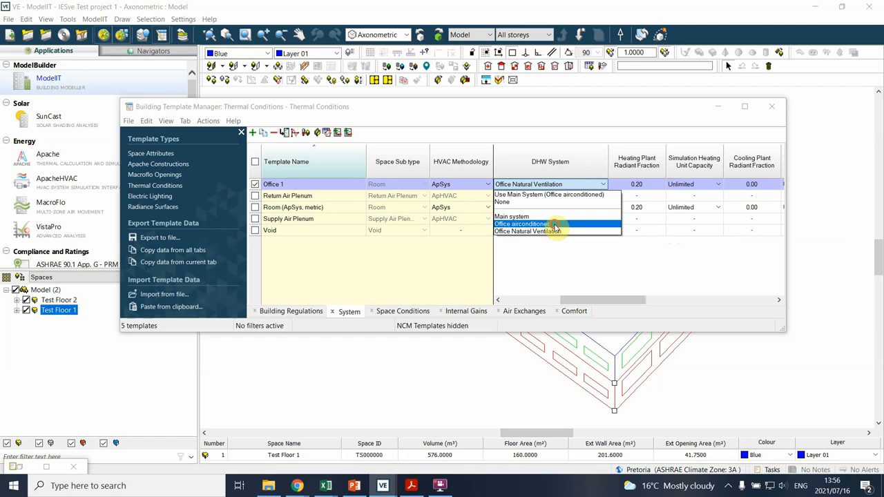
pyautogui.click(522, 224)
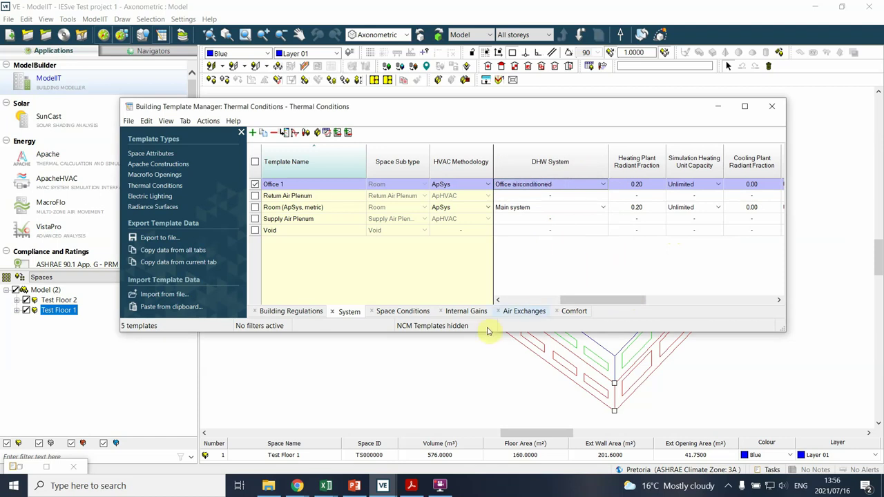
pyautogui.moveTo(403, 311)
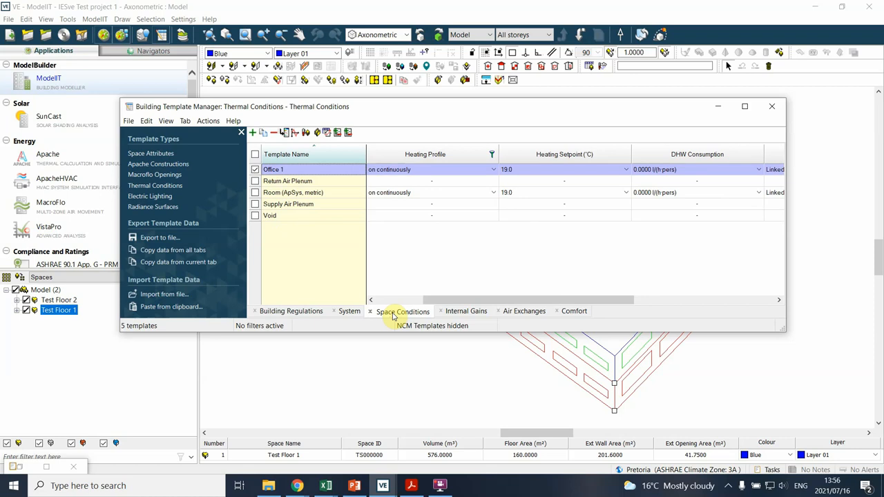
pyautogui.moveTo(439, 297)
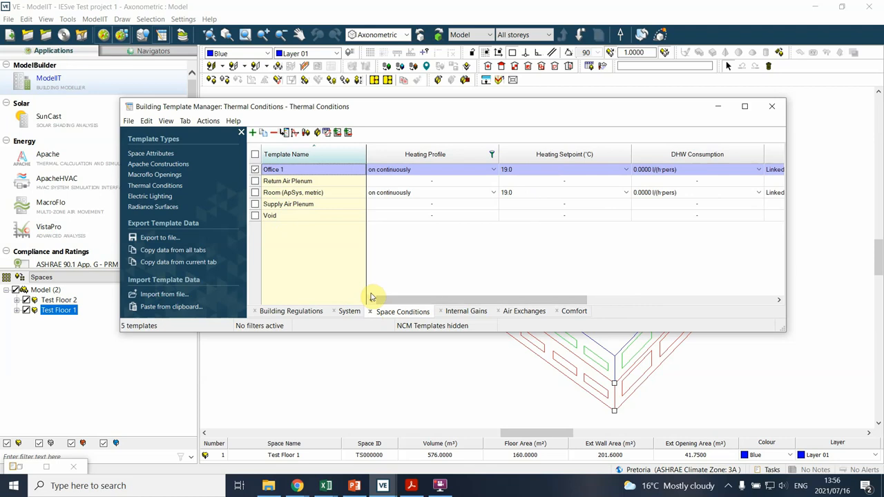
pyautogui.moveTo(472, 174)
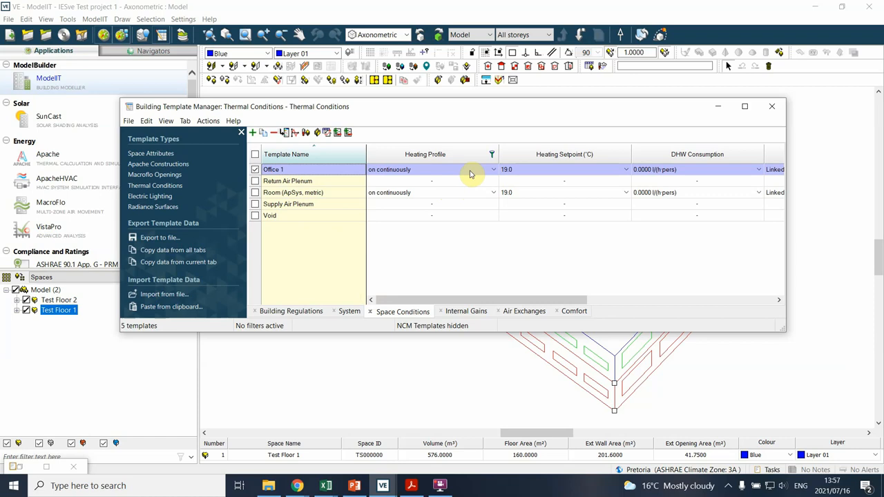
pyautogui.moveTo(426, 295)
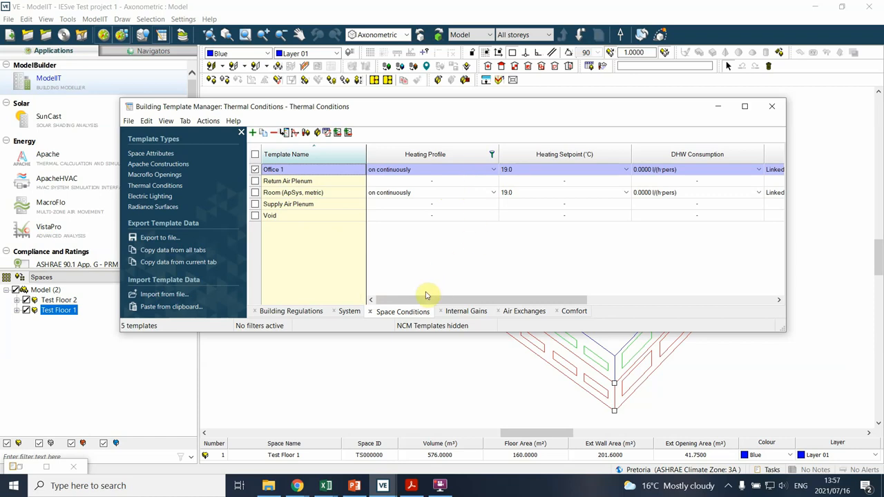
pyautogui.moveTo(485, 307)
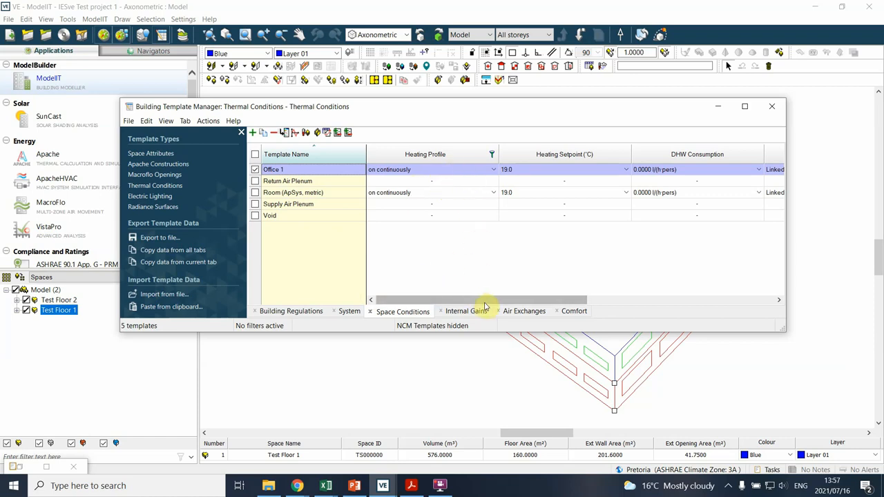
pyautogui.moveTo(398, 288)
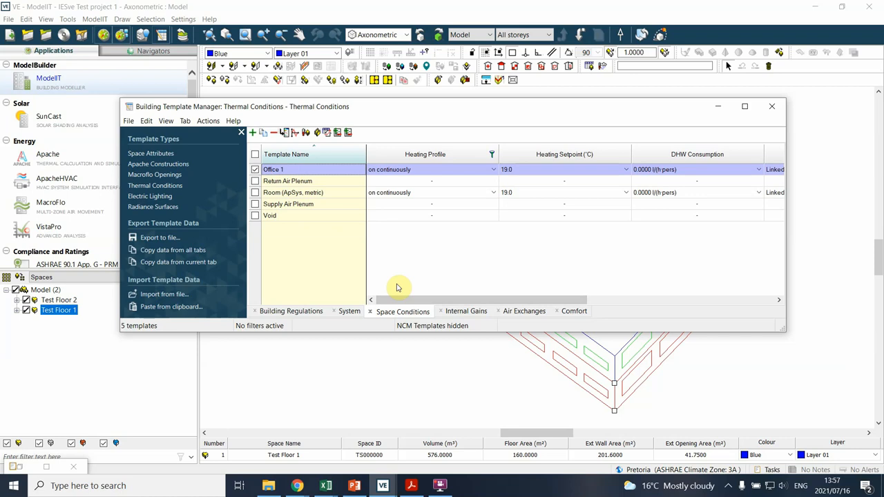
pyautogui.moveTo(411, 307)
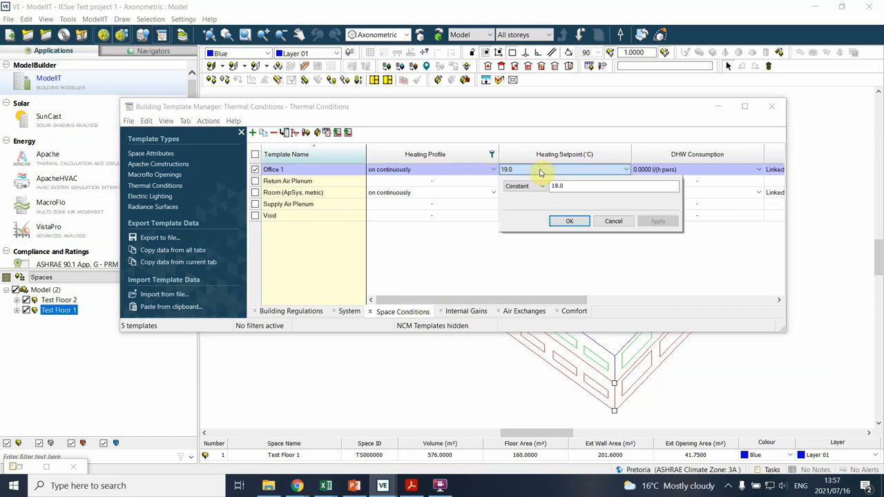
# - Close and reopen Office 1's heating setpoint editor, leaving the constant at 19.0
pyautogui.click(569, 221)
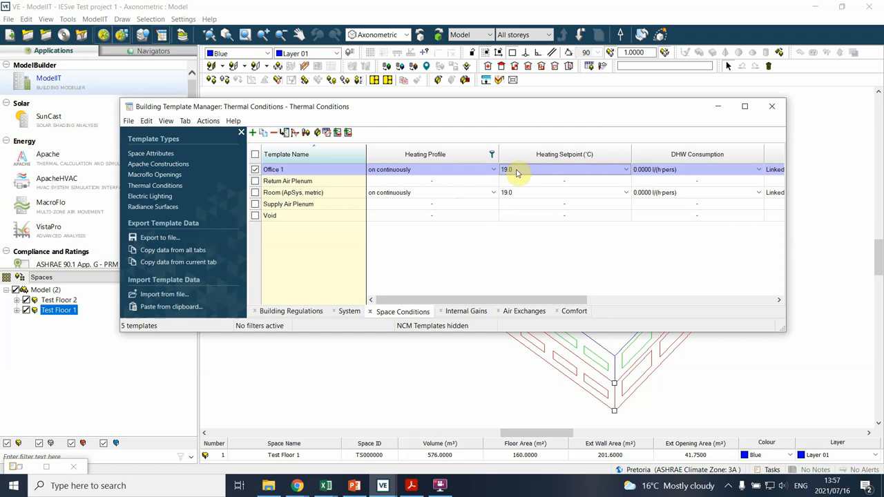
pyautogui.click(516, 169)
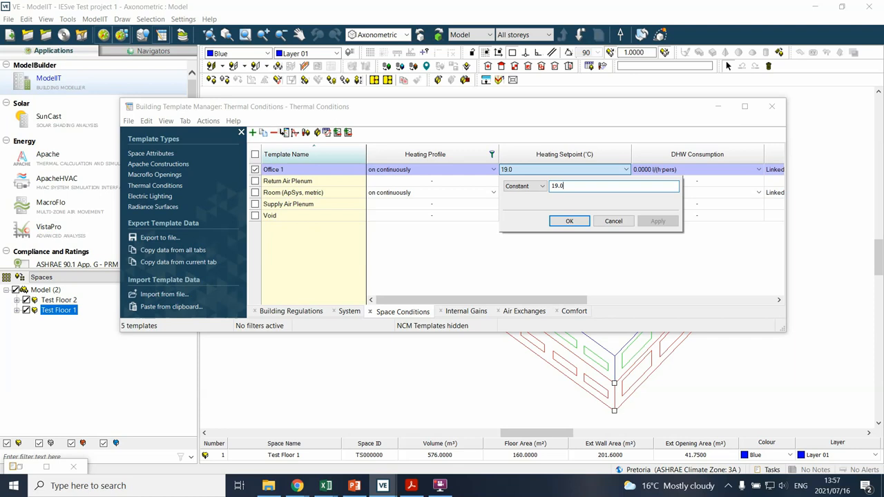
pyautogui.moveTo(611, 228)
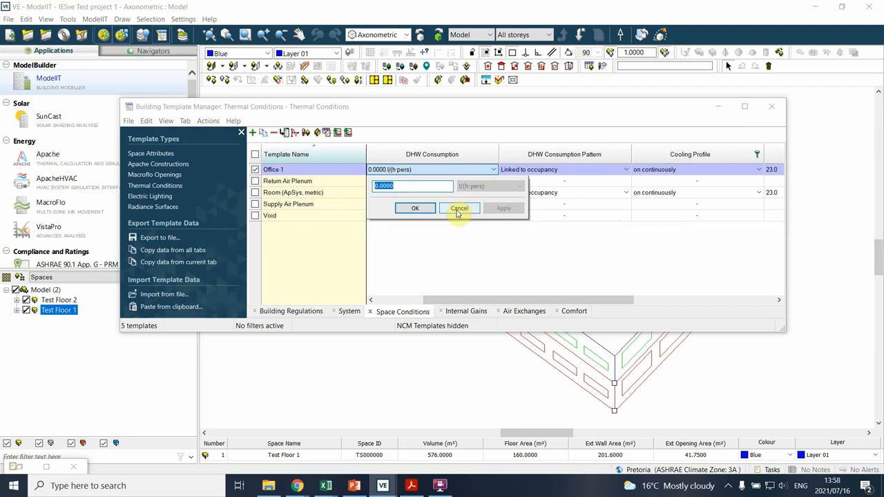
pyautogui.moveTo(445, 214)
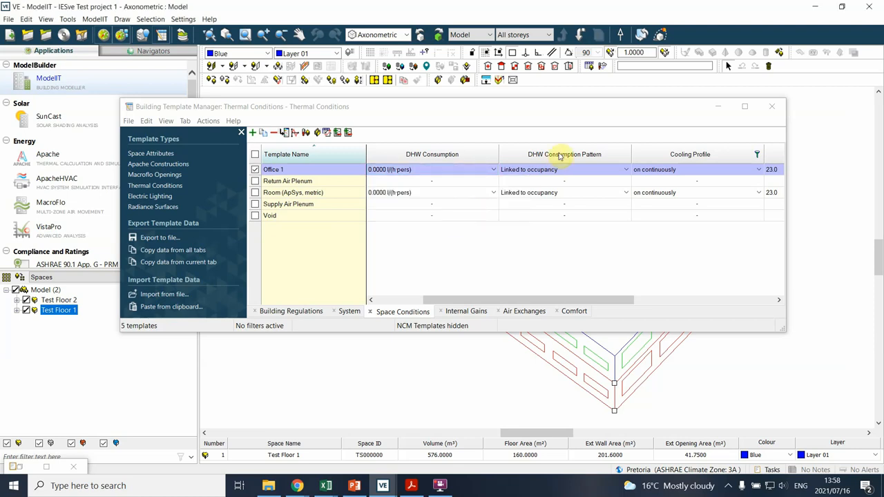
pyautogui.moveTo(541, 174)
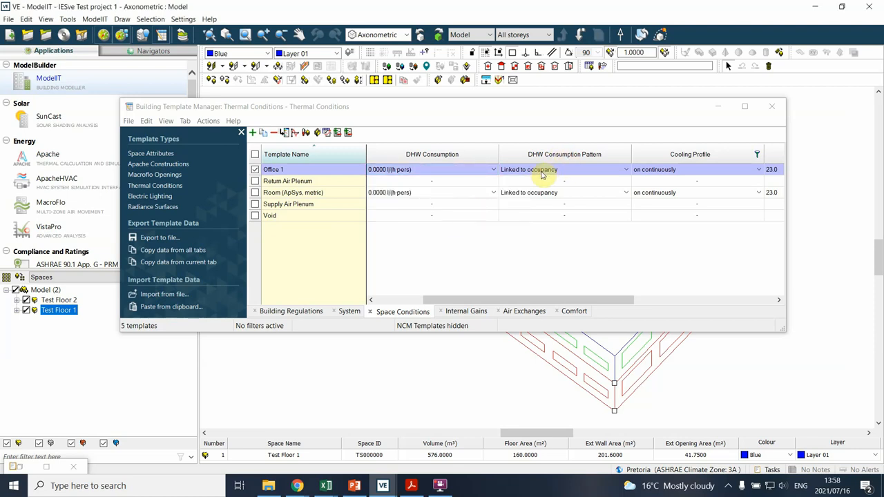
# - Change Office 1's cooling setpoint constant from 23.0 to 25.0 °C and confirm it
pyautogui.click(625, 168)
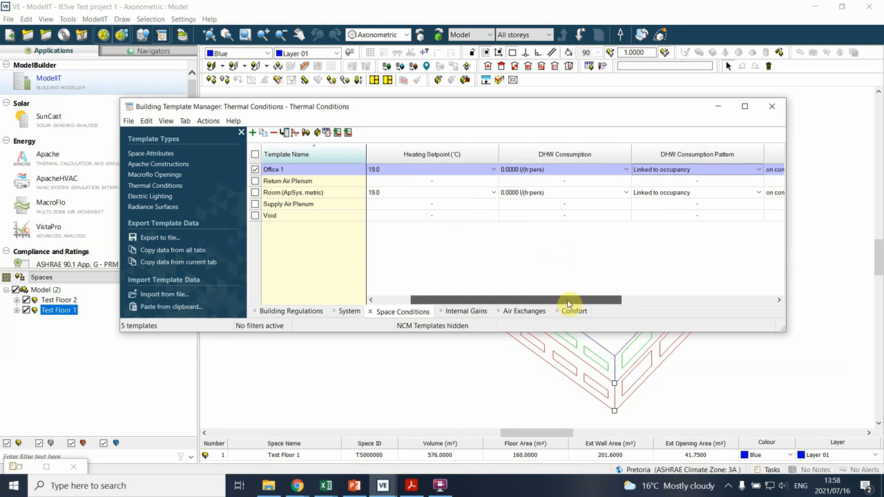
pyautogui.moveTo(566, 299); pyautogui.dragTo(578, 300)
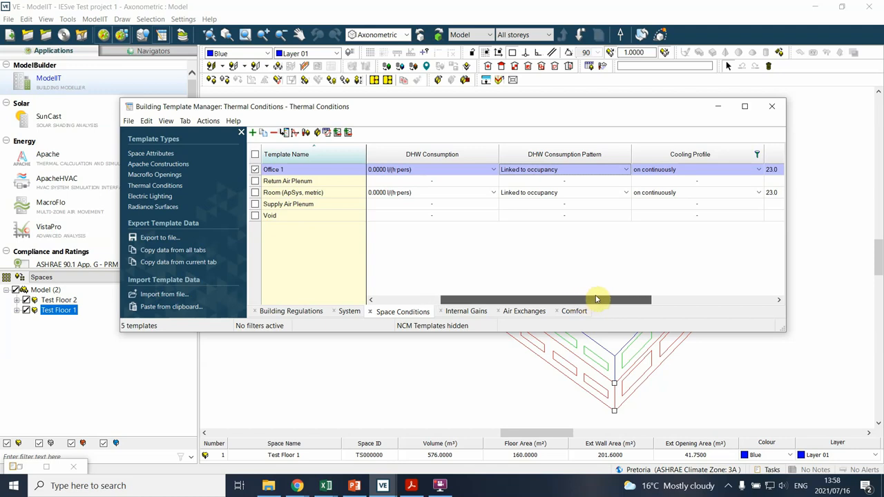
pyautogui.moveTo(597, 300); pyautogui.dragTo(679, 300)
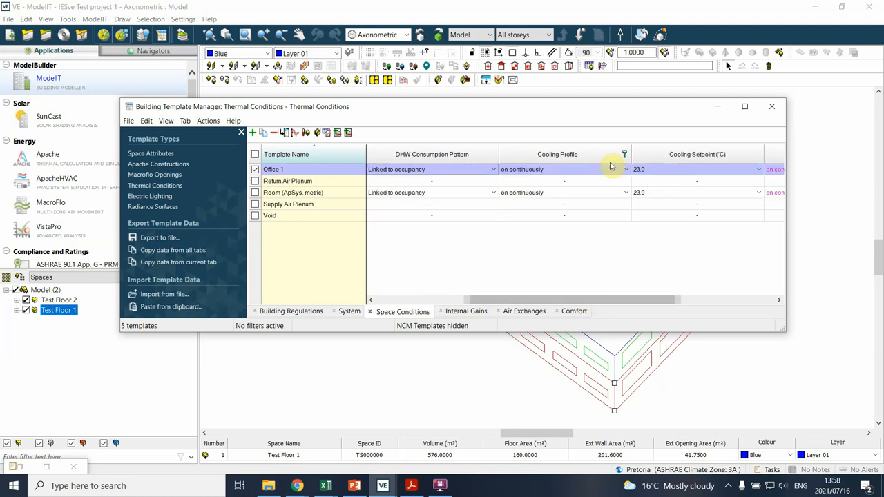
pyautogui.moveTo(621, 171)
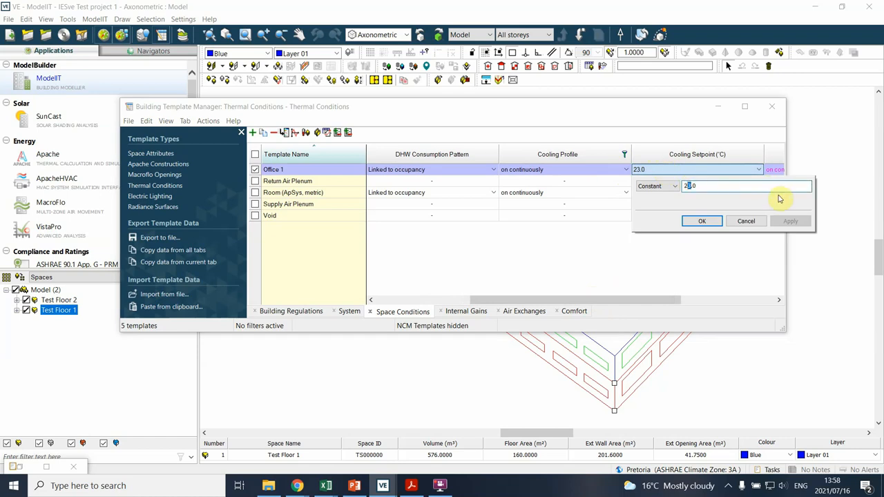
pyautogui.write('25.0')
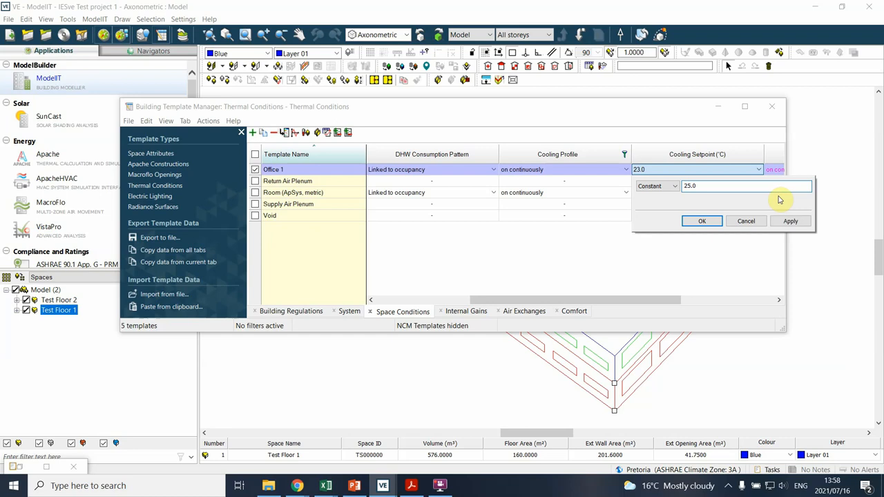
pyautogui.click(702, 221)
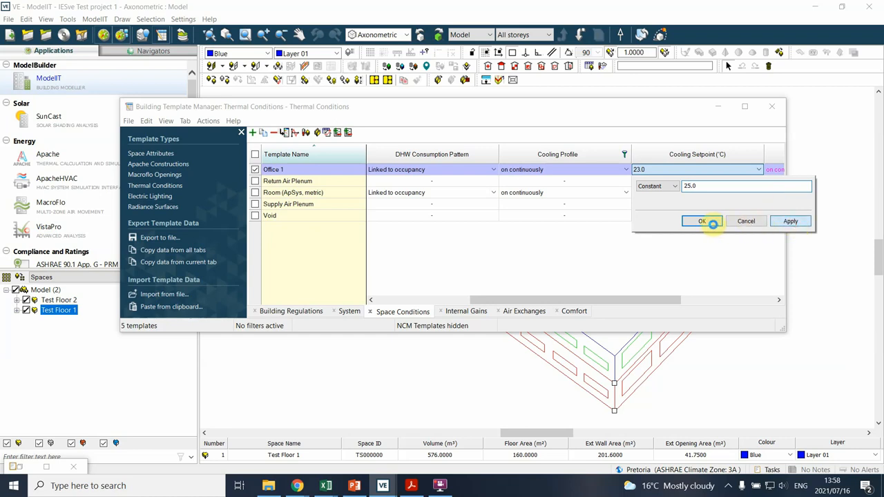
pyautogui.click(702, 221)
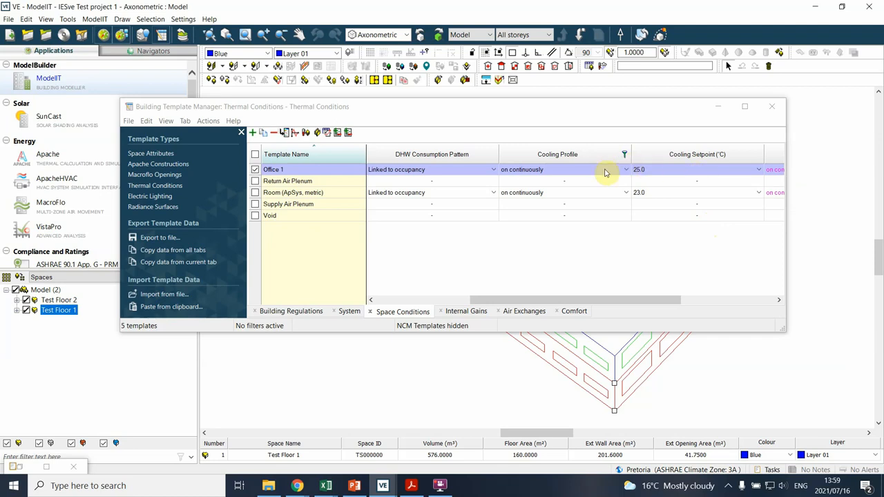
pyautogui.click(626, 168)
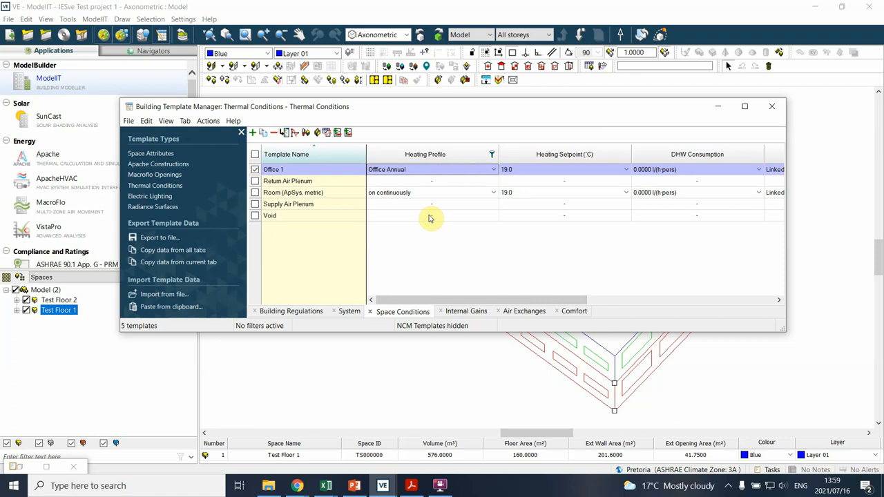
# - Set Office 1's heating and cooling profiles to the Office Annual schedule
pyautogui.click(475, 169)
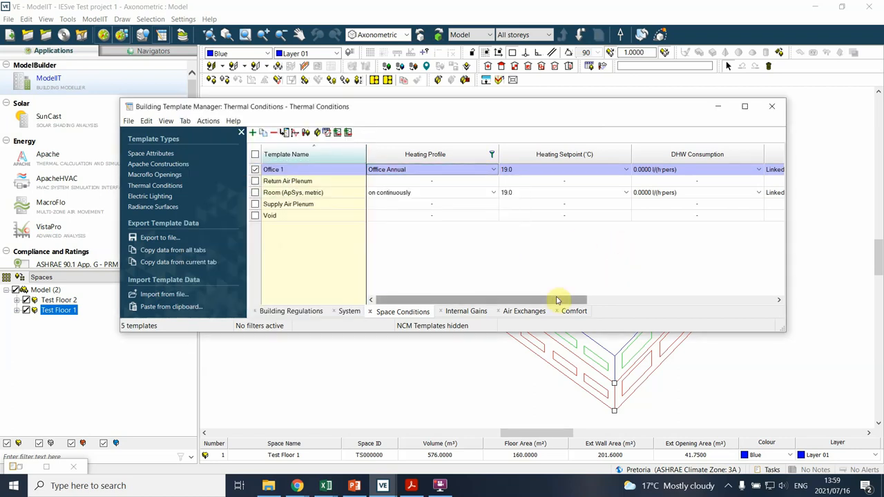
pyautogui.moveTo(558, 300); pyautogui.dragTo(630, 300)
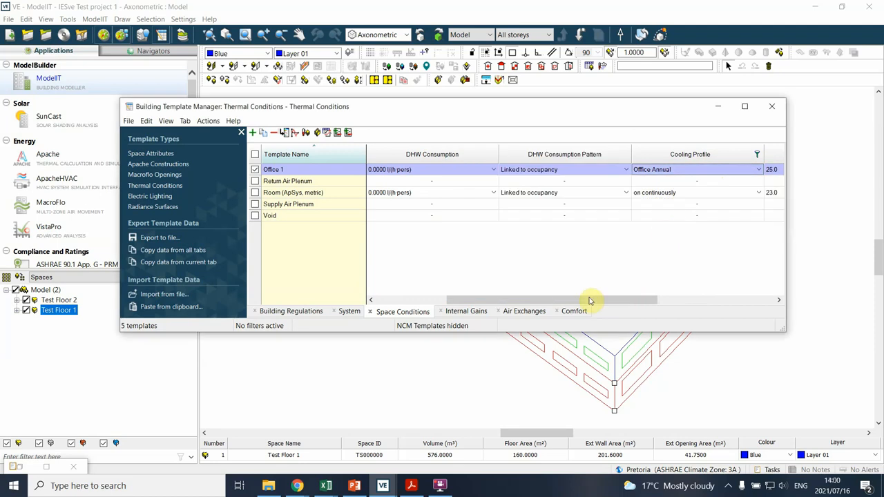
pyautogui.moveTo(591, 300); pyautogui.dragTo(696, 300)
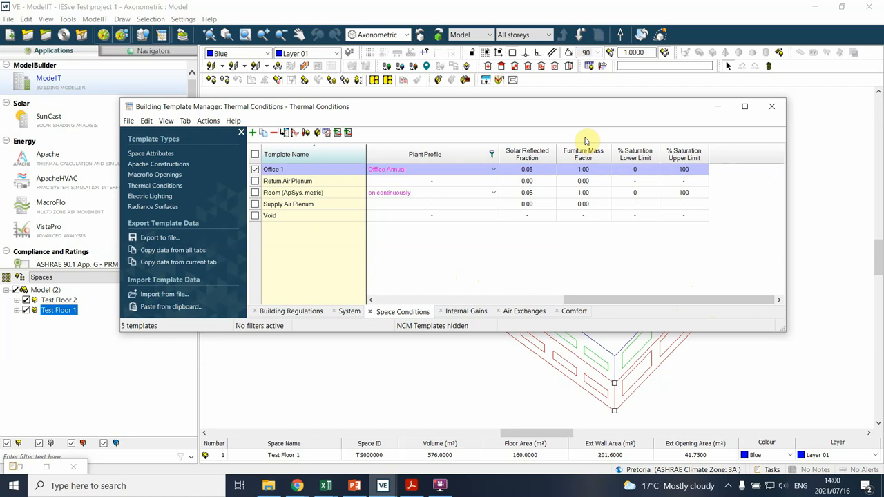
pyautogui.moveTo(606, 177)
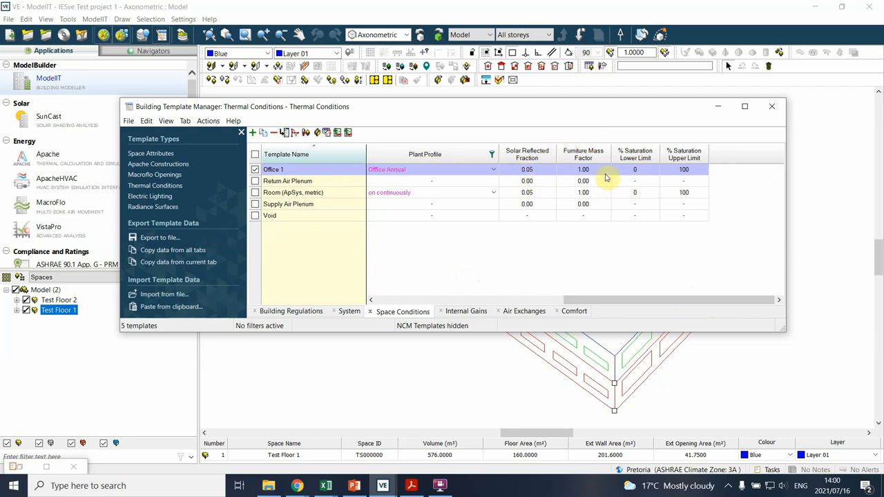
pyautogui.moveTo(703, 166)
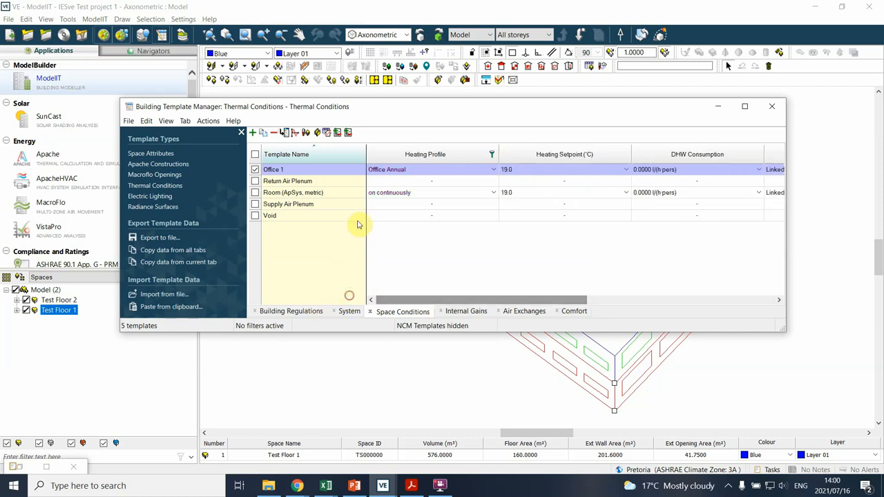
pyautogui.moveTo(393, 111)
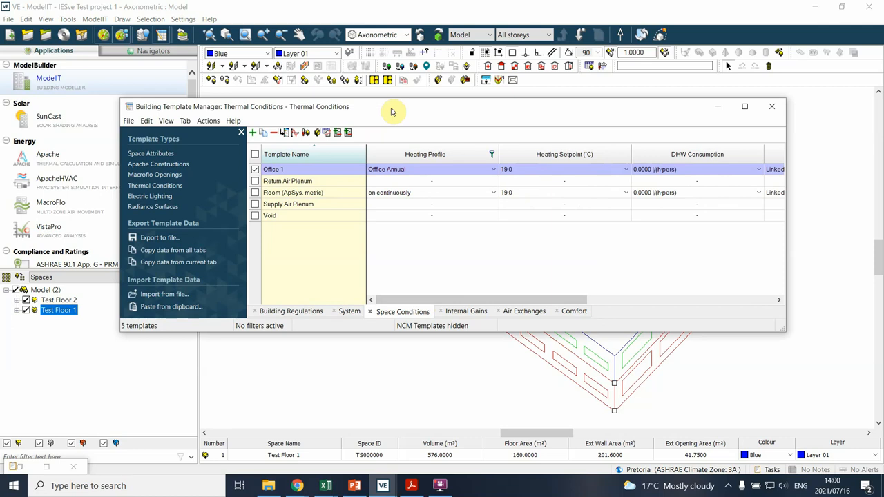
pyautogui.moveTo(773, 107)
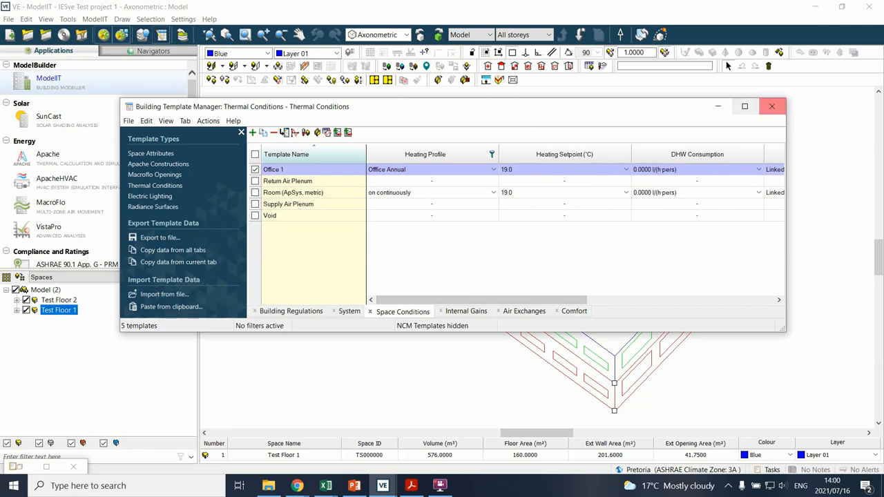